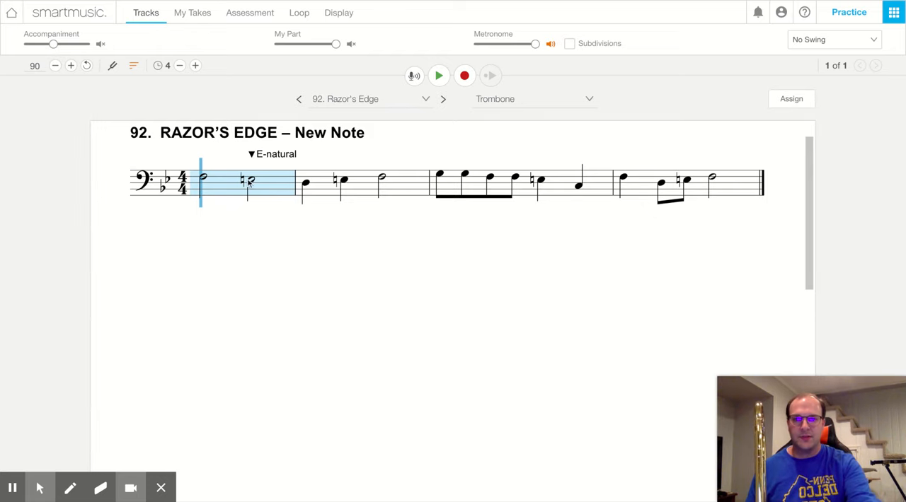
Step: Place the playback cursor on the E-natural half note in measure 1
click(248, 181)
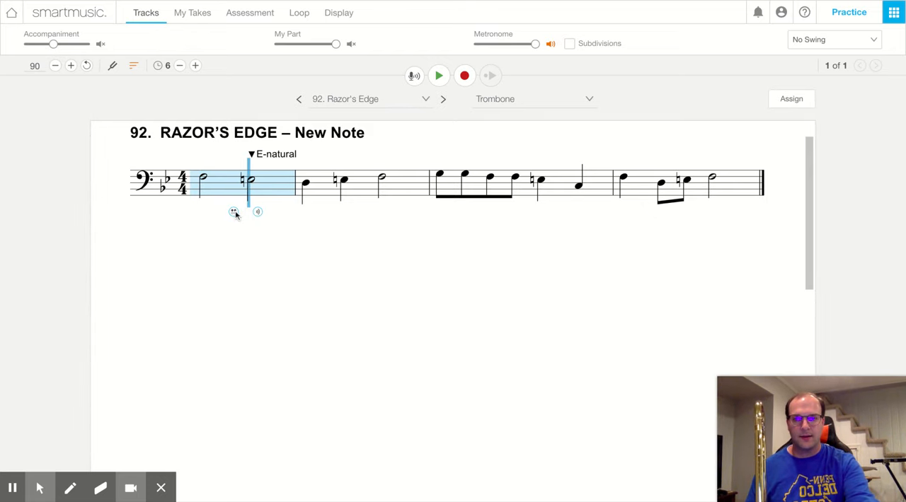
click(234, 212)
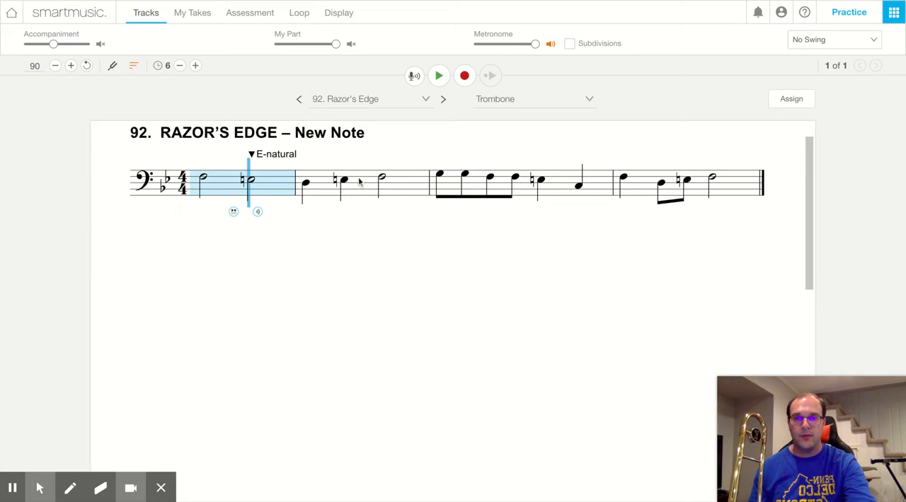
Step: Return the start to the first note and change the tempo from 90 to 70
click(309, 187)
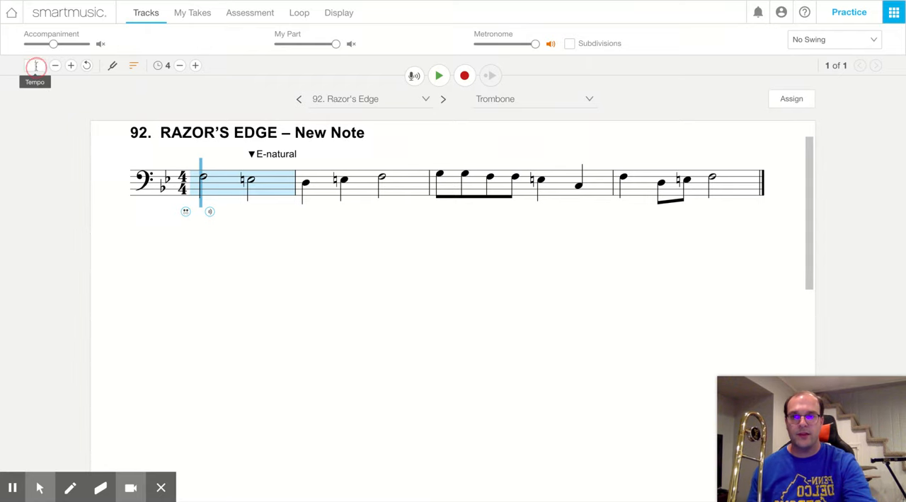
click(34, 65)
text(70)
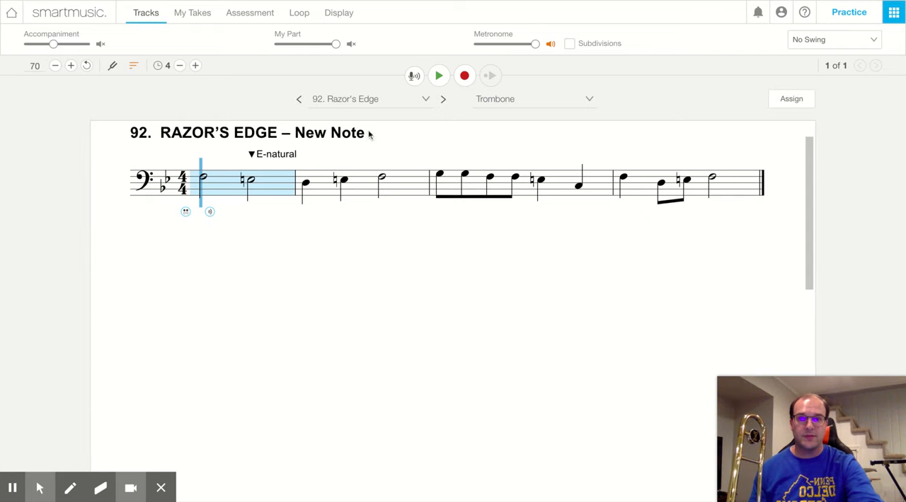
click(439, 76)
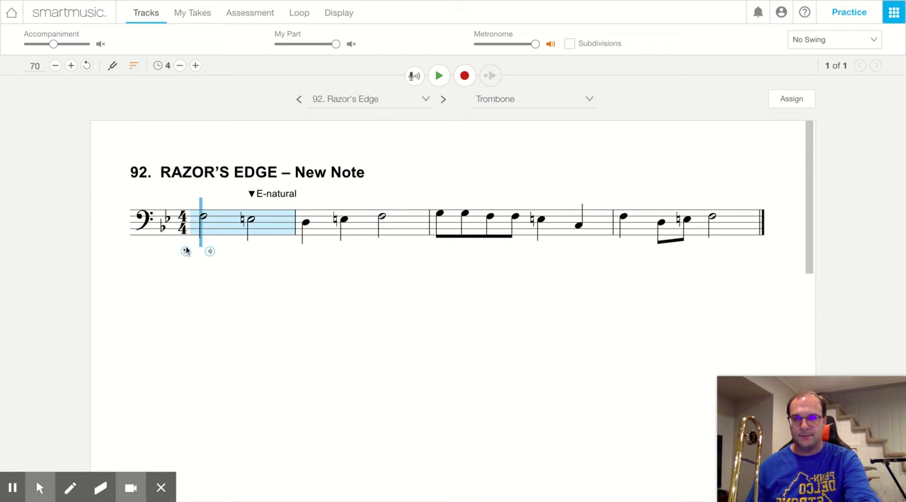
click(184, 251)
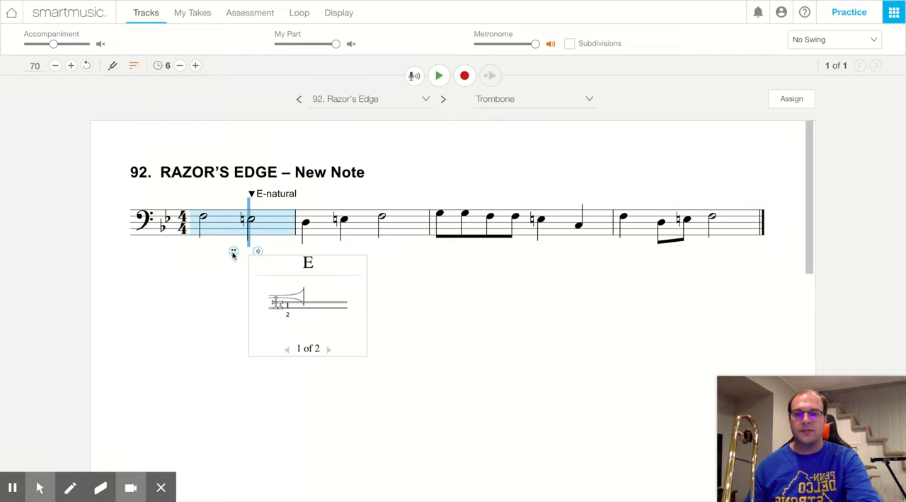
mouse_move(305, 224)
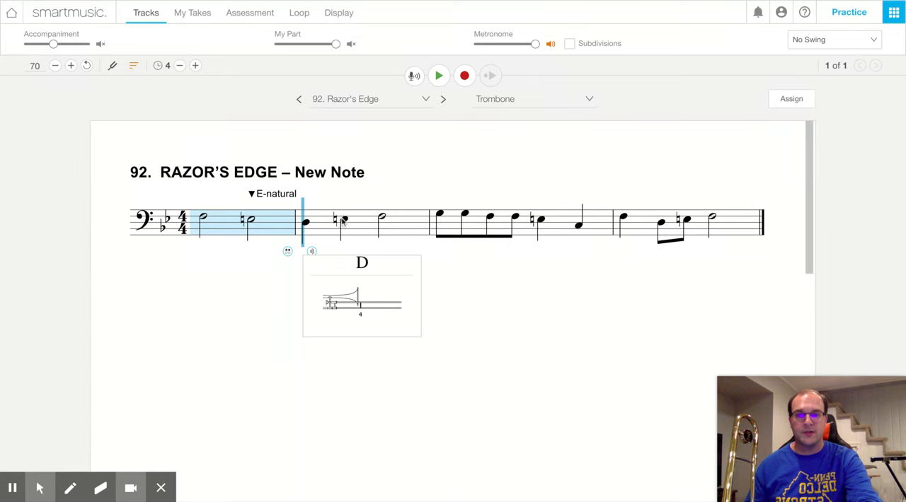
click(343, 224)
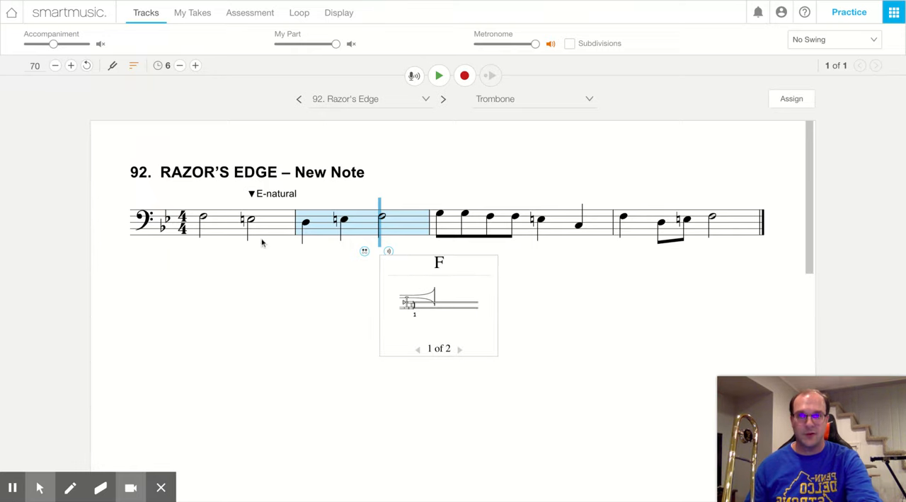
click(439, 76)
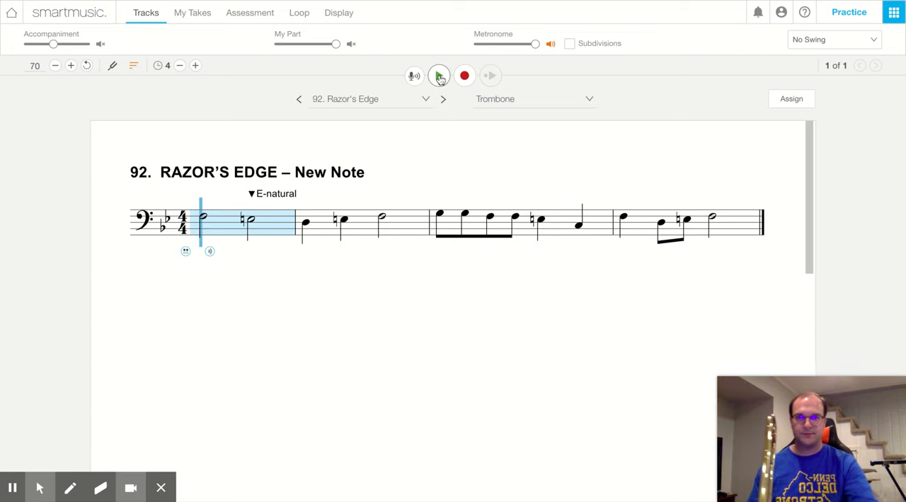
Step: Play along with the opening from measure 1 at tempo 70, then stop playback
click(438, 76)
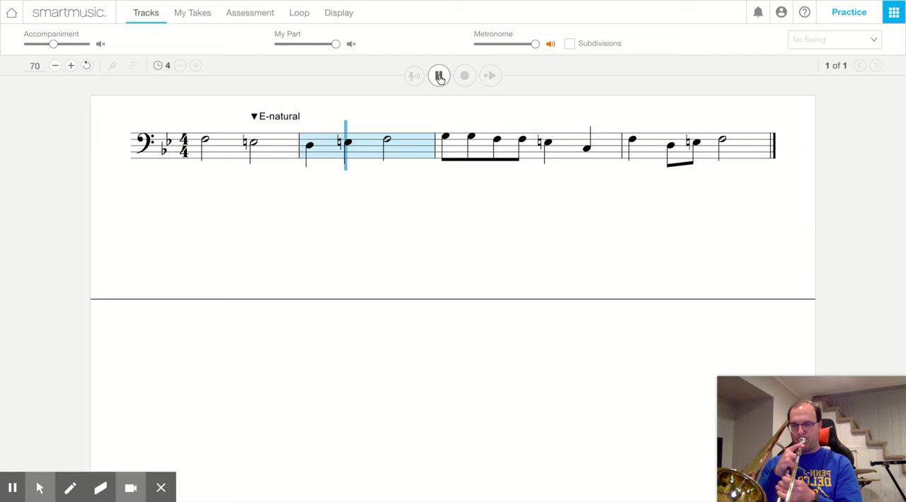
click(439, 76)
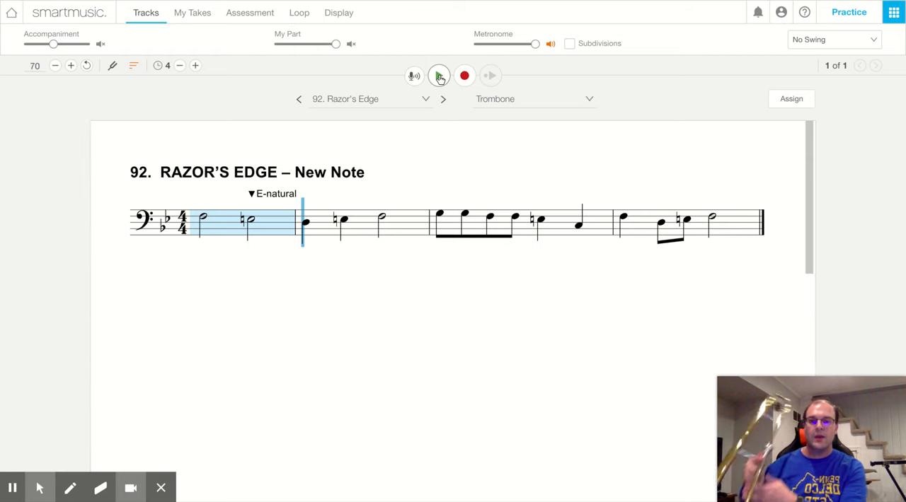
Step: Select measure 2 as the practice passage instead of measure 3
click(439, 77)
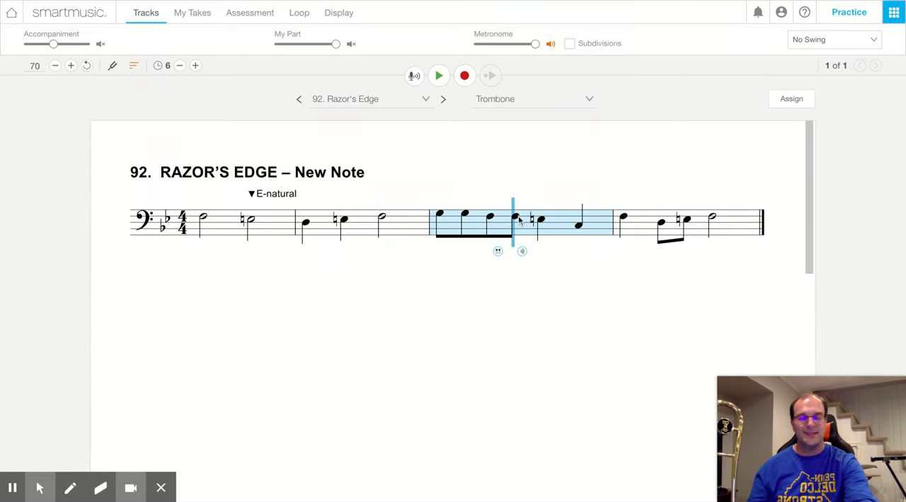
click(439, 215)
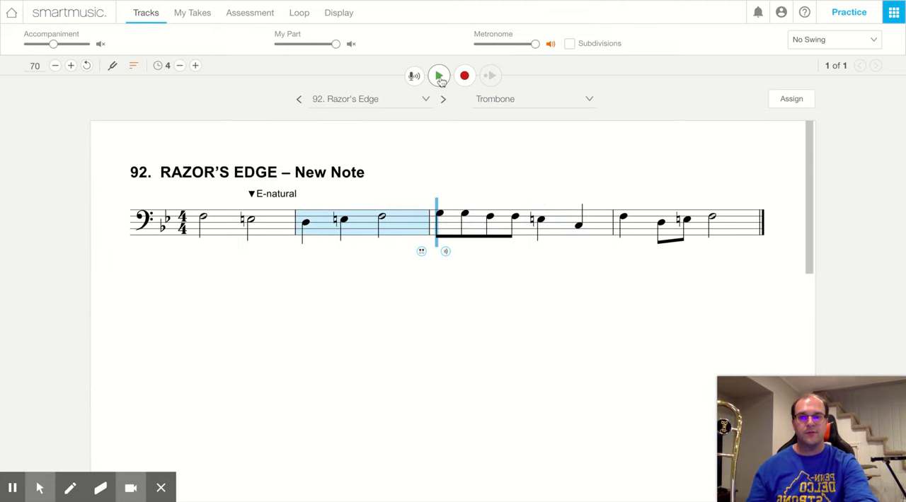
Step: Play from measure 2 through the last measure, then stop playback
click(439, 76)
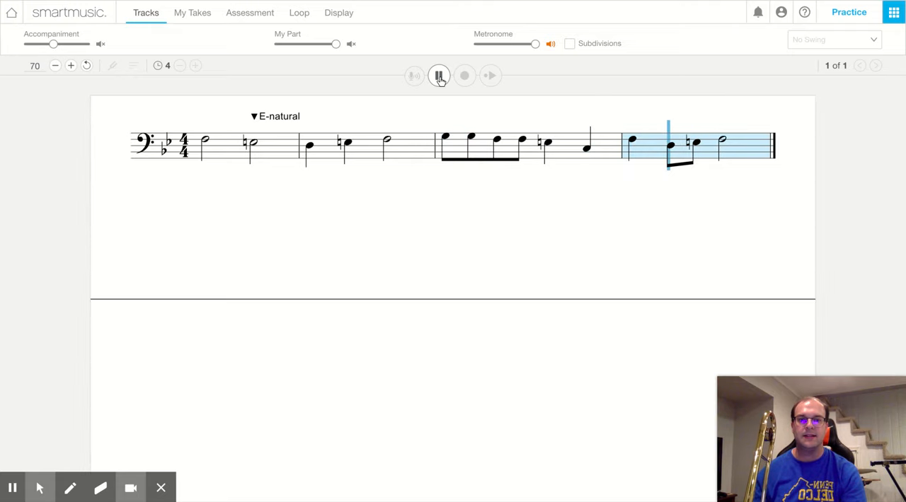
click(439, 76)
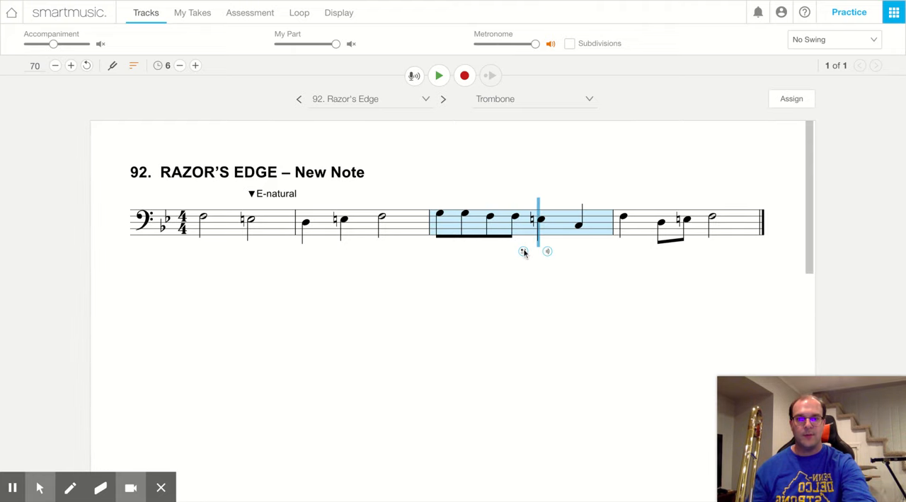
Step: Reselect measure 2 and play it again
click(581, 227)
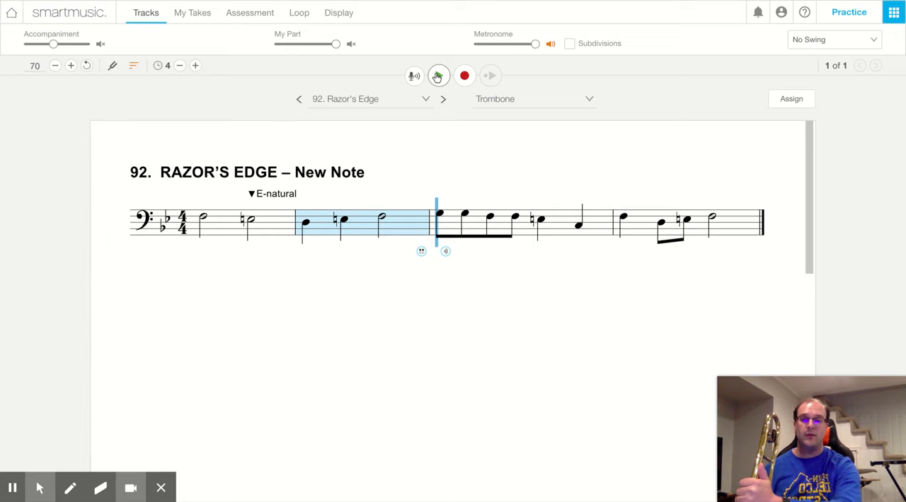
click(438, 77)
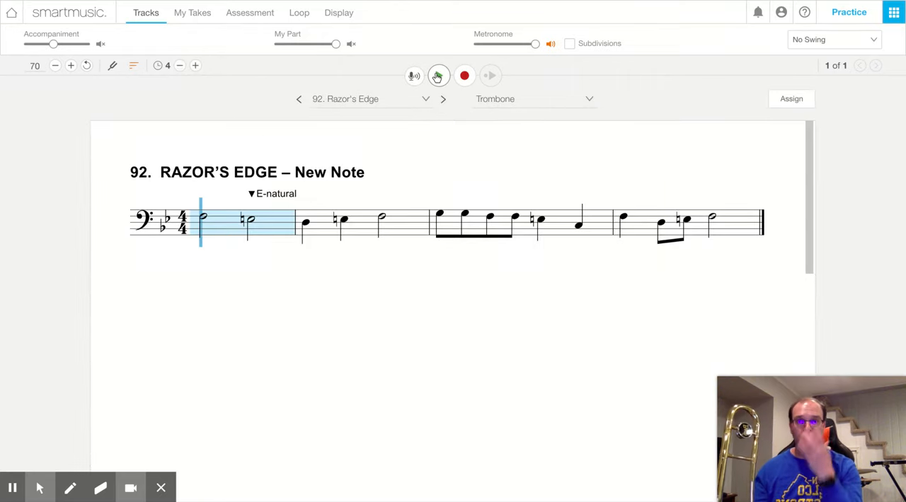
Step: Select the last measure and start playing the whole exercise from the beginning
click(437, 77)
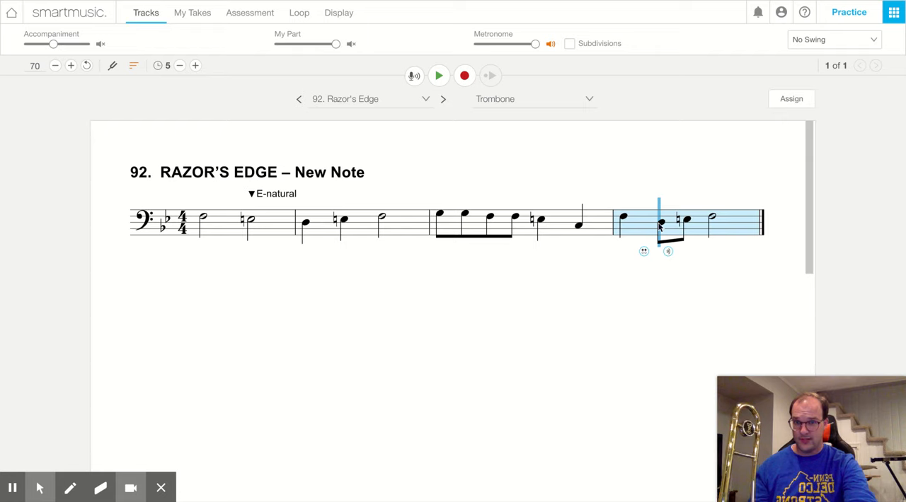
mouse_move(542, 240)
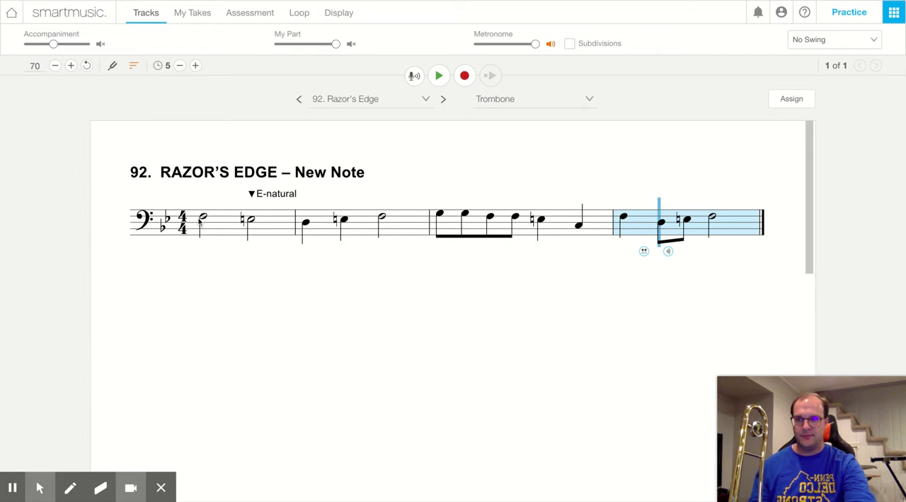
click(439, 76)
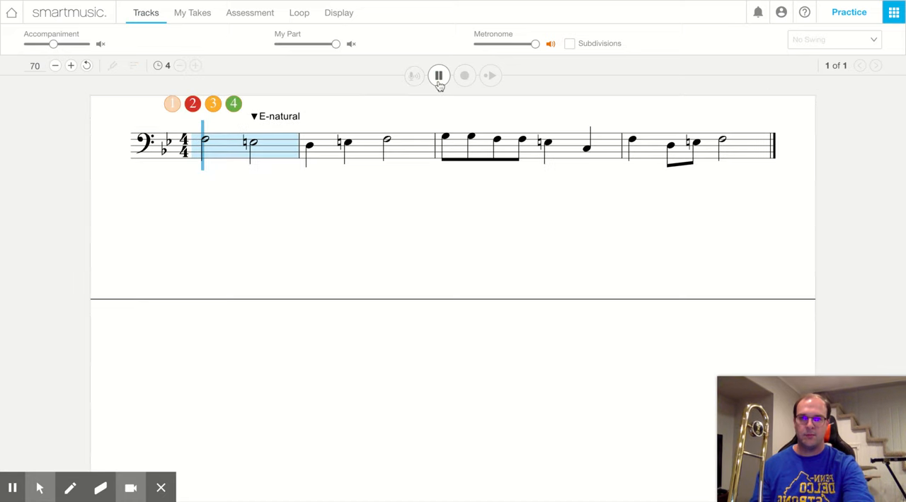